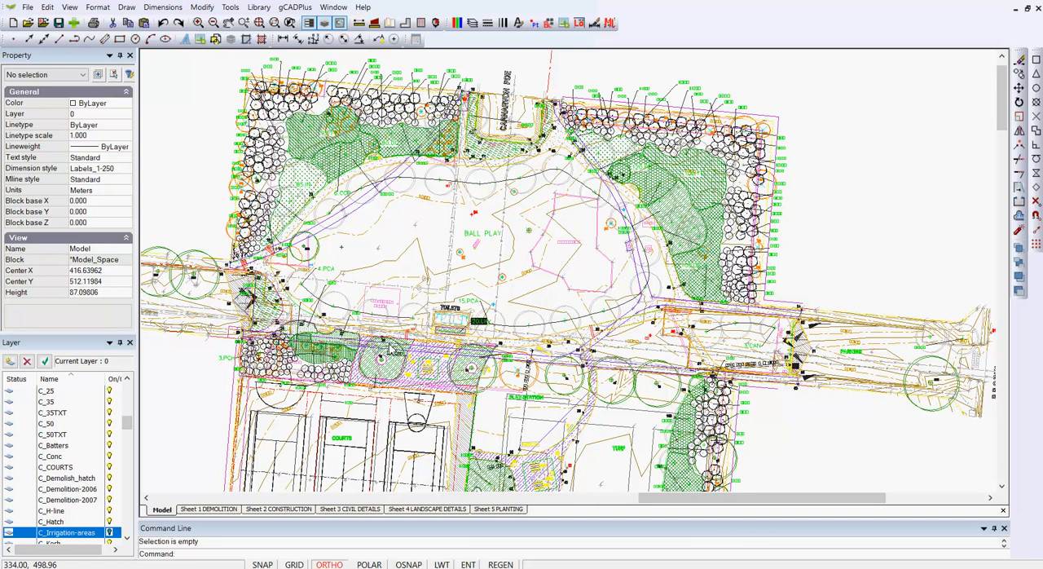
mouse_move(548, 314)
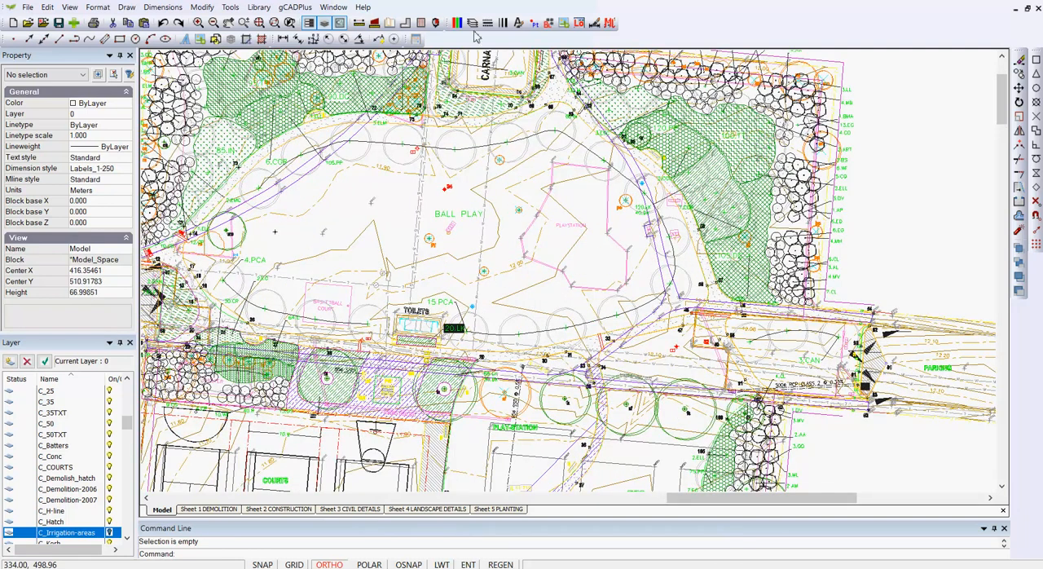
Bring up the Layer Properties Manager and scroll through the C_, L_ and S_ layers
left_click(460, 23)
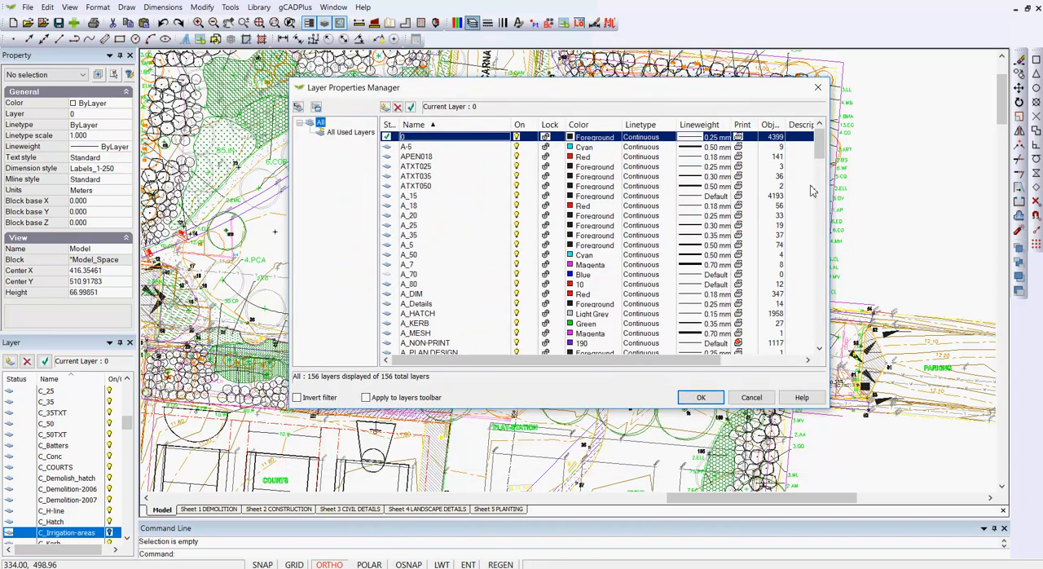
scroll("down", 3)
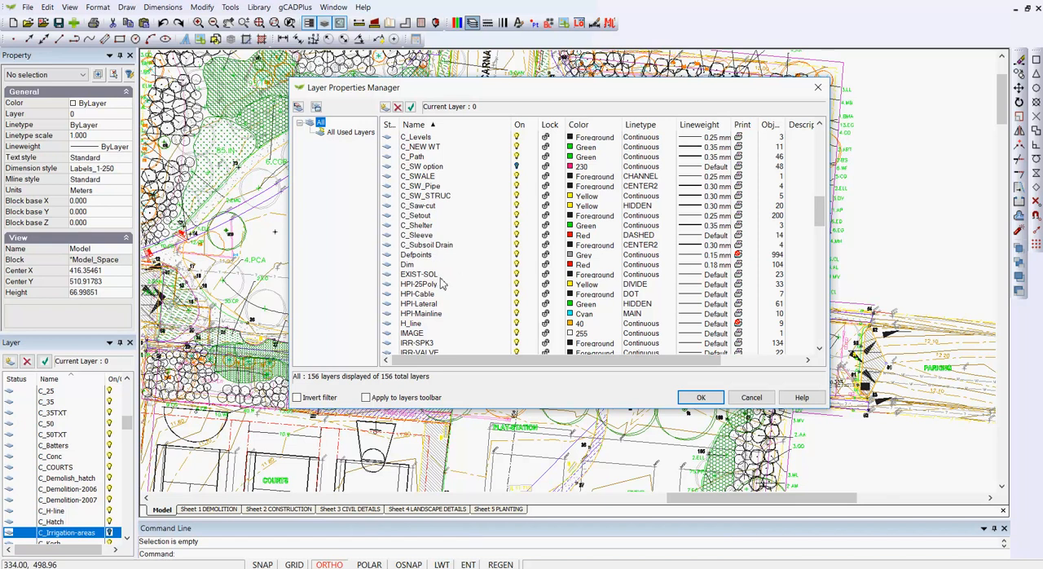
mouse_move(469, 235)
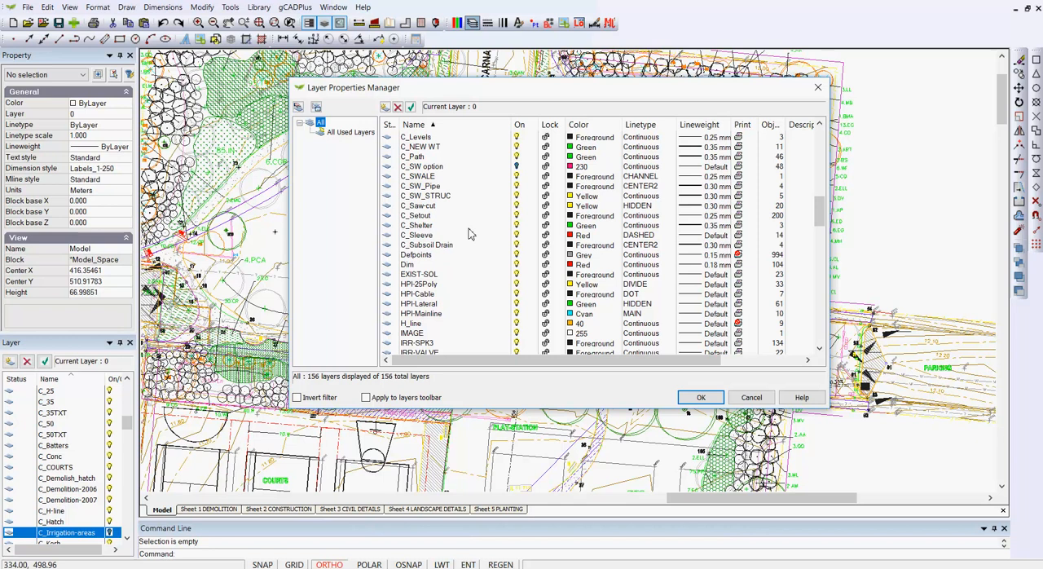
scroll("down", 3)
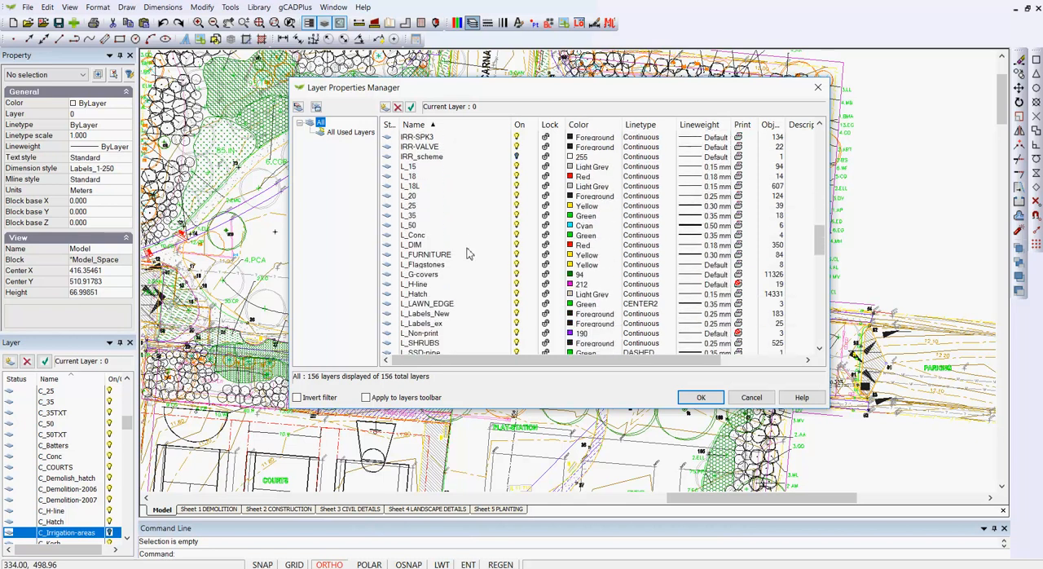
scroll("down", 3)
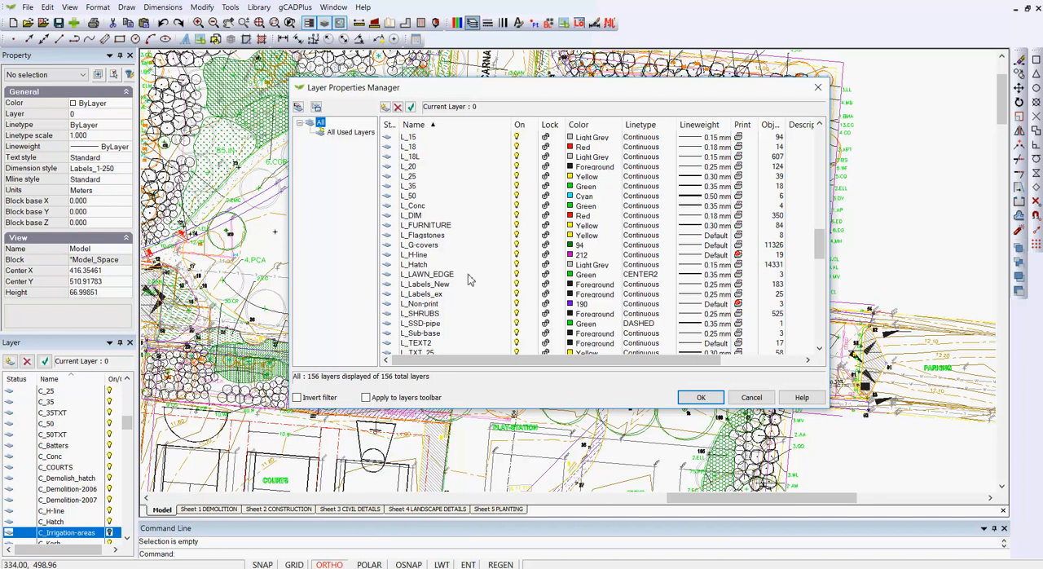
scroll("down", 3)
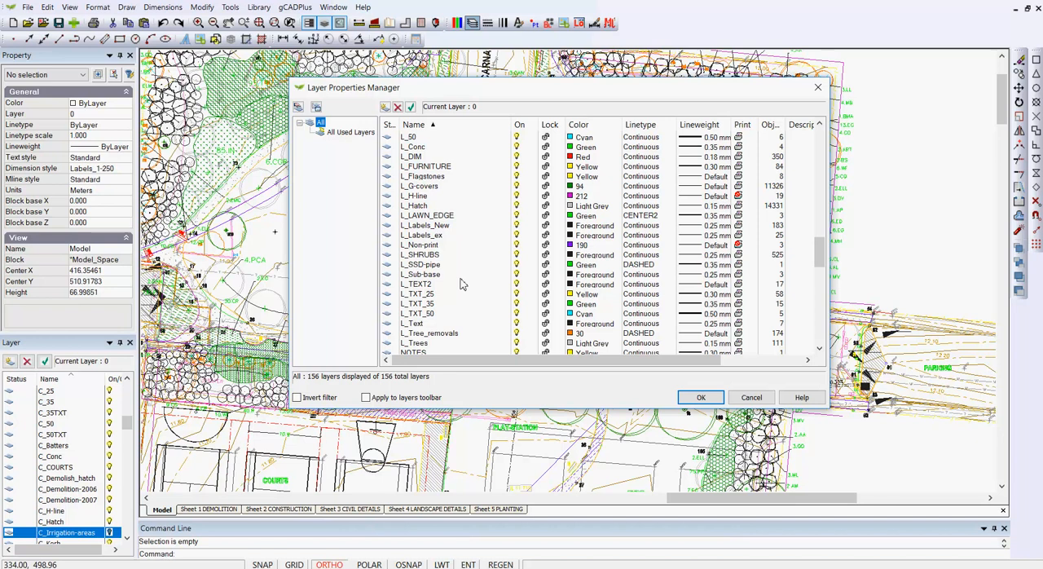
scroll("down", 3)
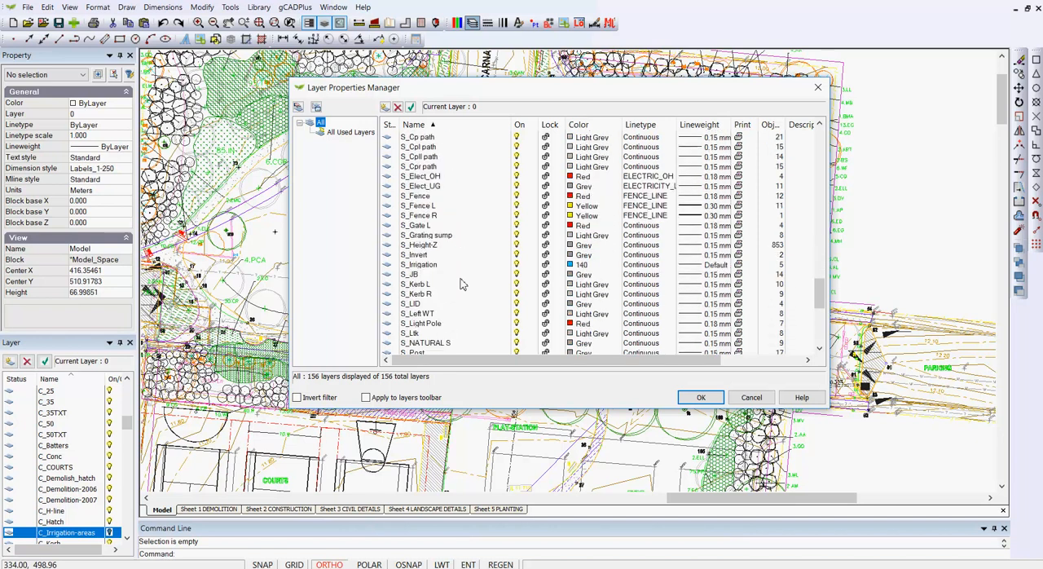
scroll("down", 3)
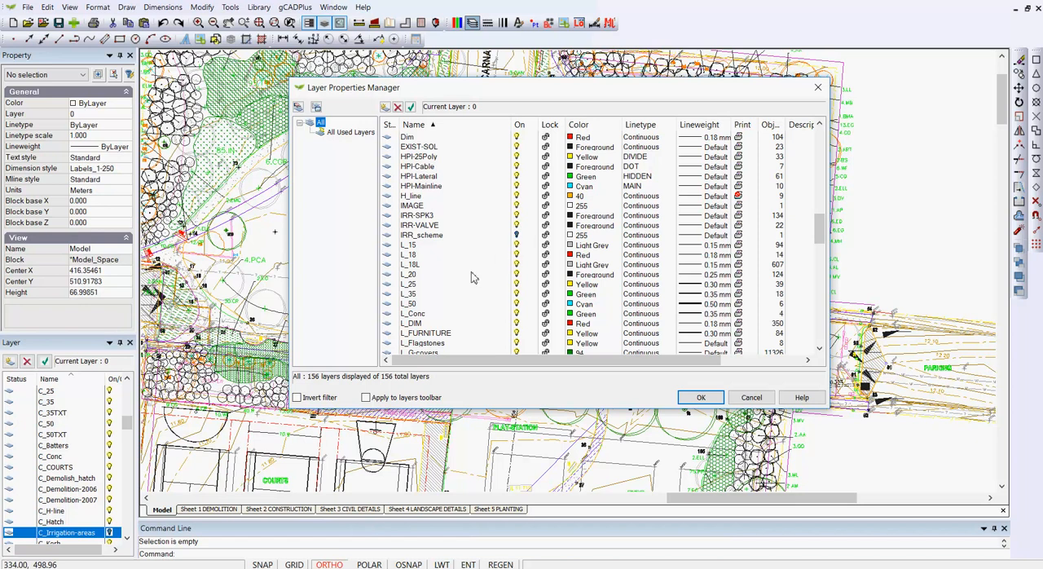
mouse_move(585, 313)
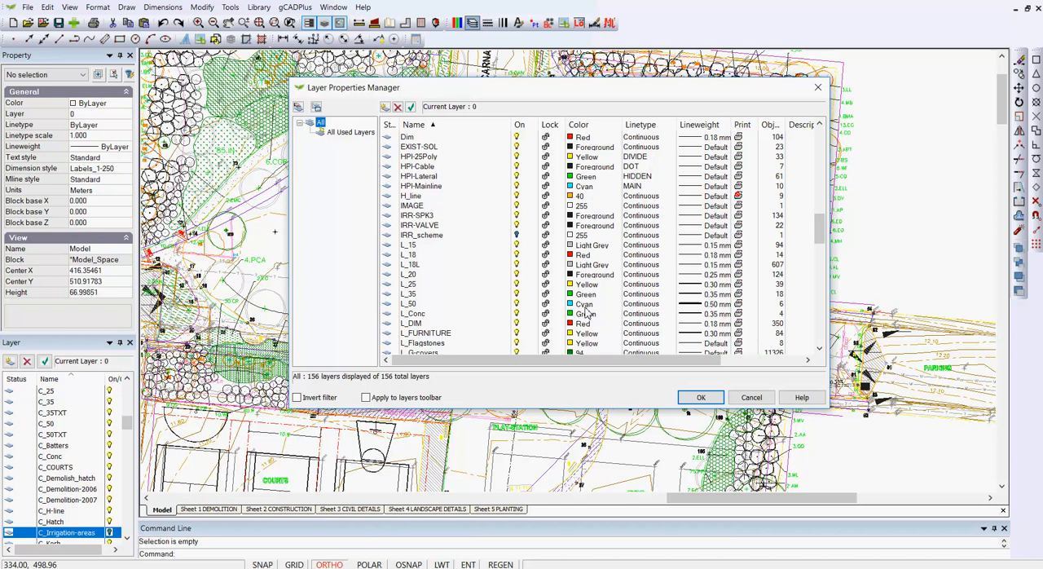
mouse_move(605, 146)
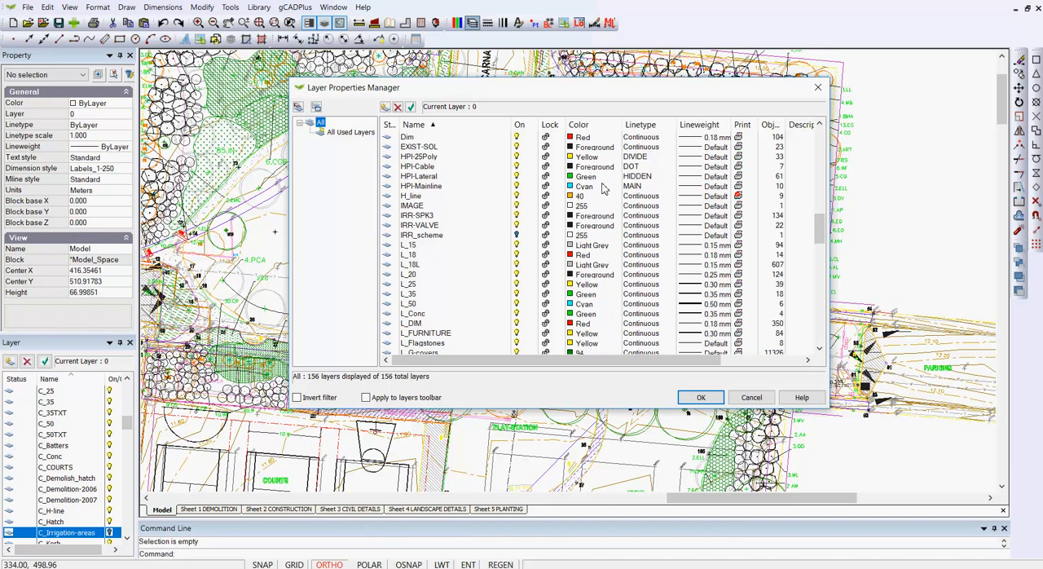
mouse_move(687, 329)
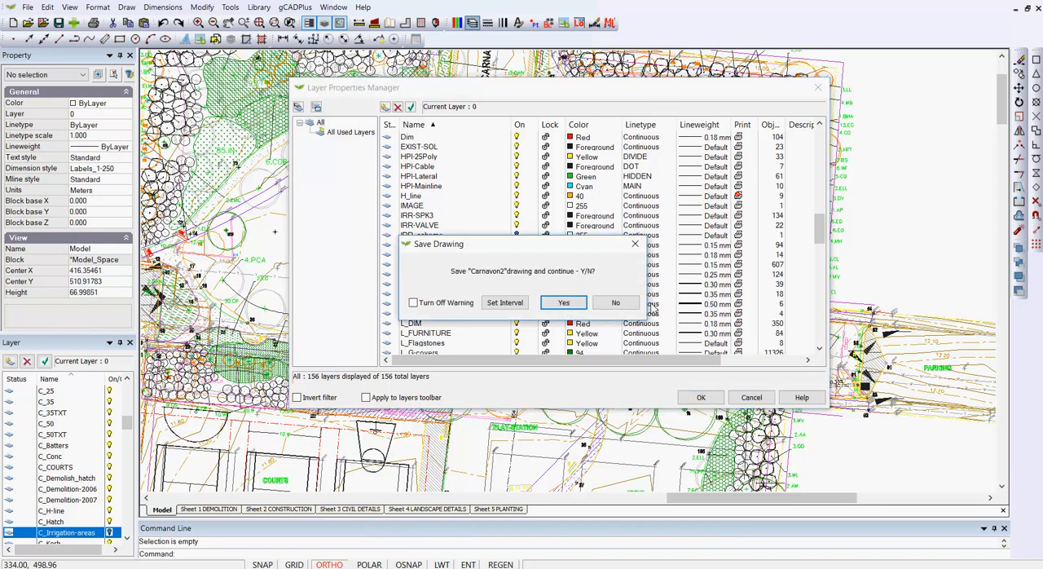
Save the drawing with Turn Off Warning ticked so the reminder stops appearing
left_click(414, 303)
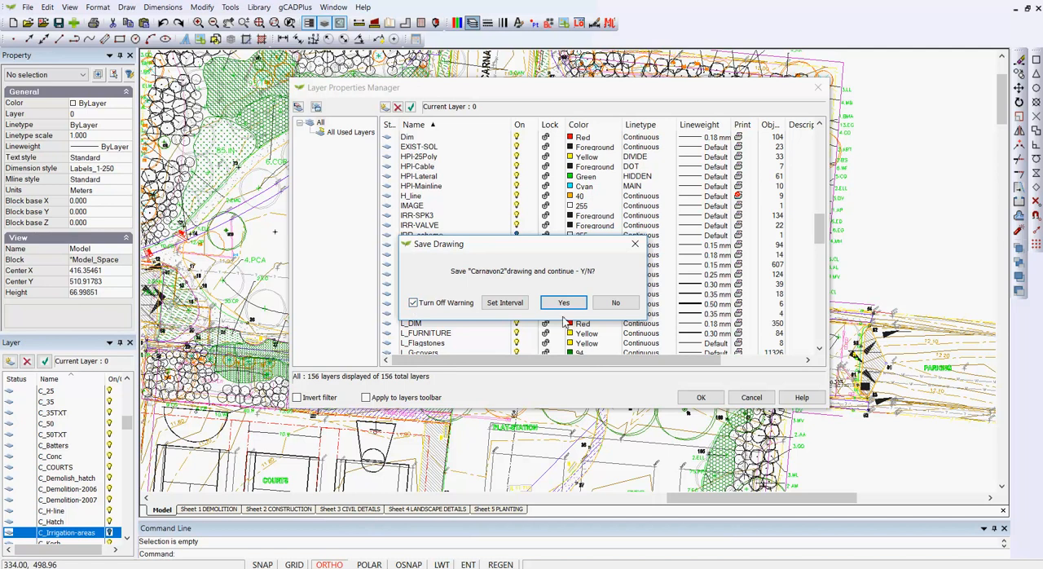
left_click(564, 303)
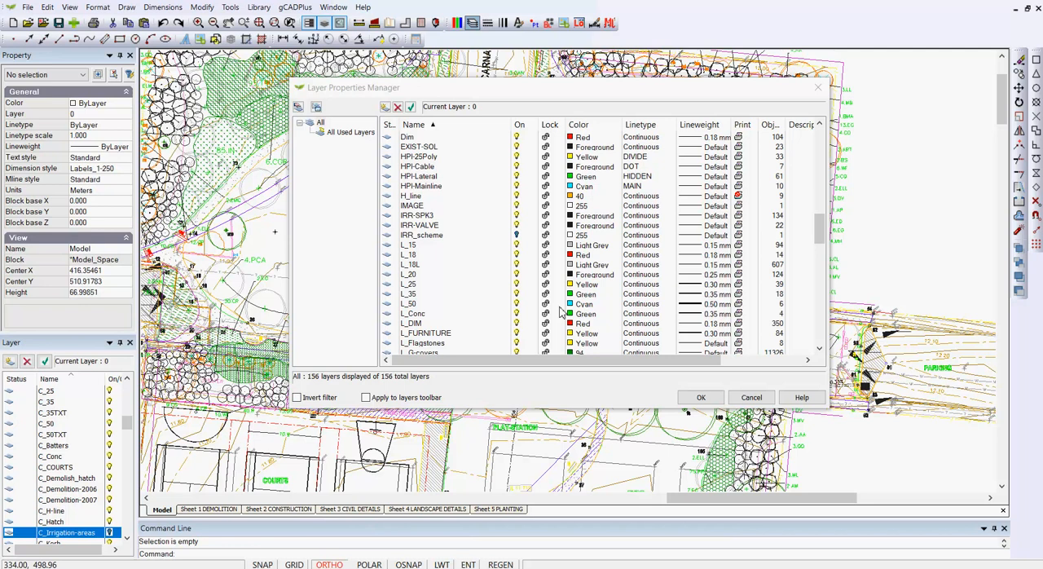
mouse_move(339, 211)
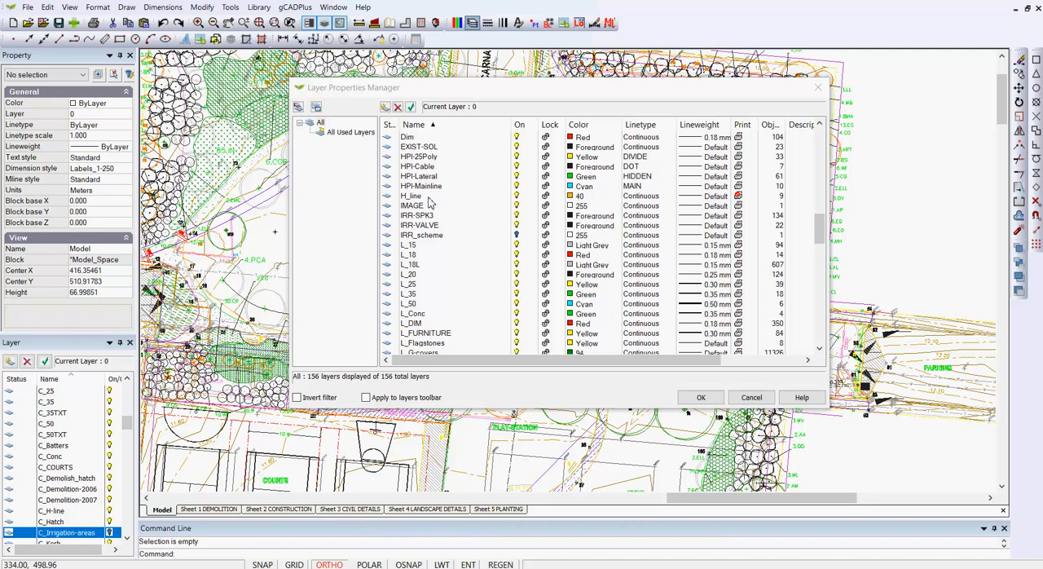
Filter the list to All Used Layers and select the APEND18 layer row
right_click(319, 122)
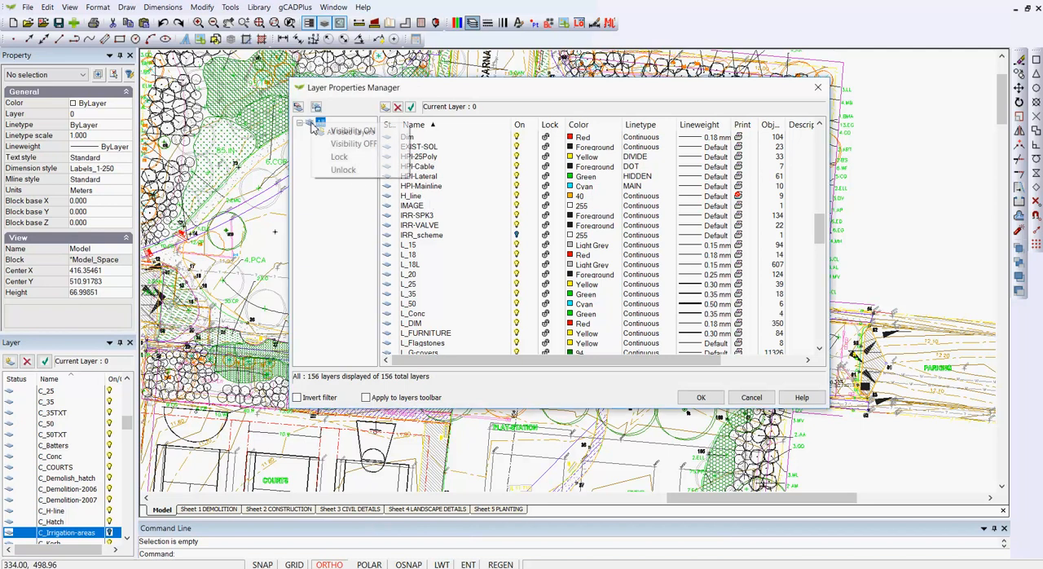
left_click(349, 130)
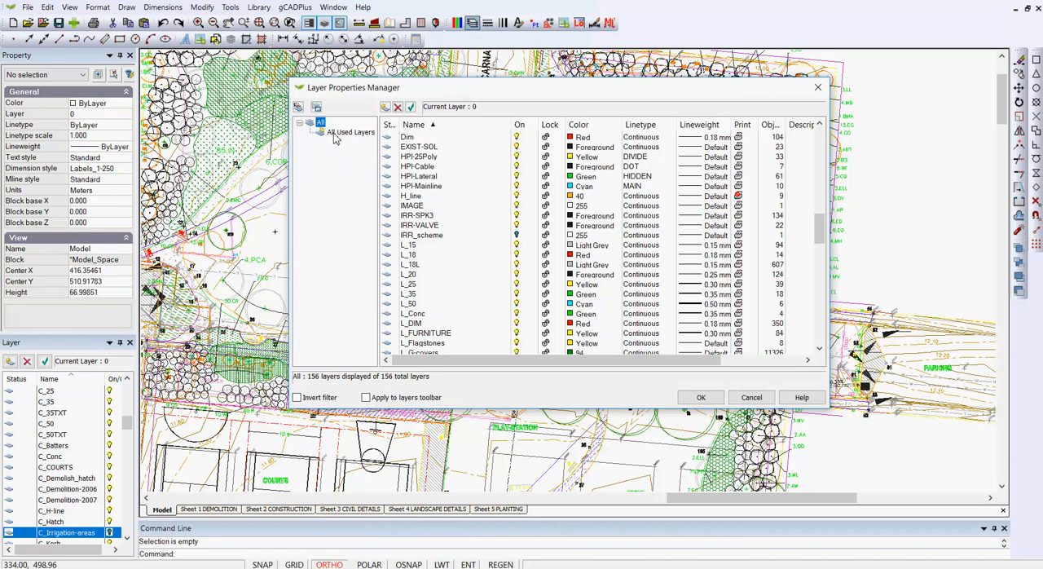
left_click(351, 132)
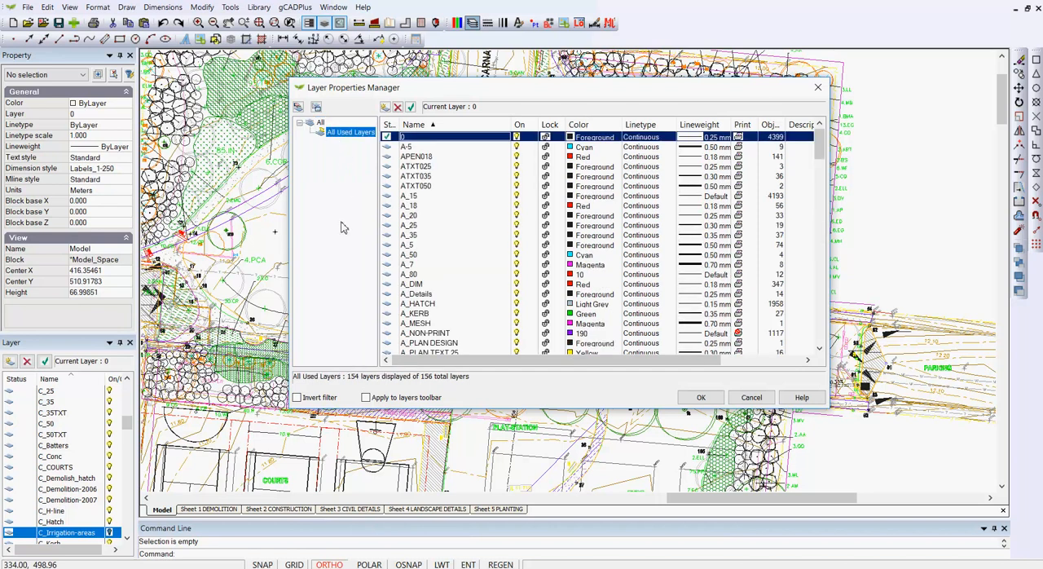
mouse_move(880, 208)
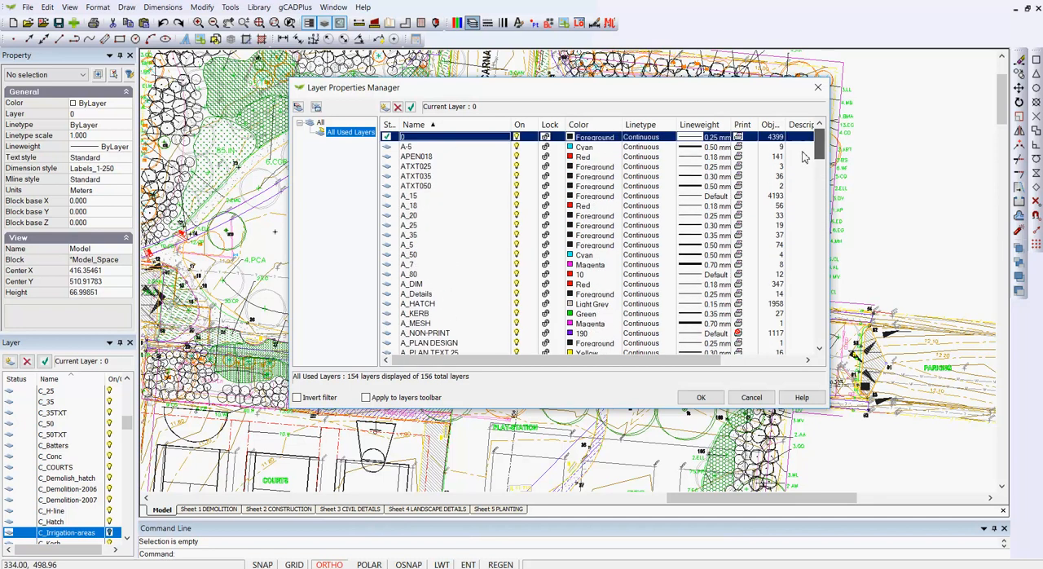
left_click(424, 156)
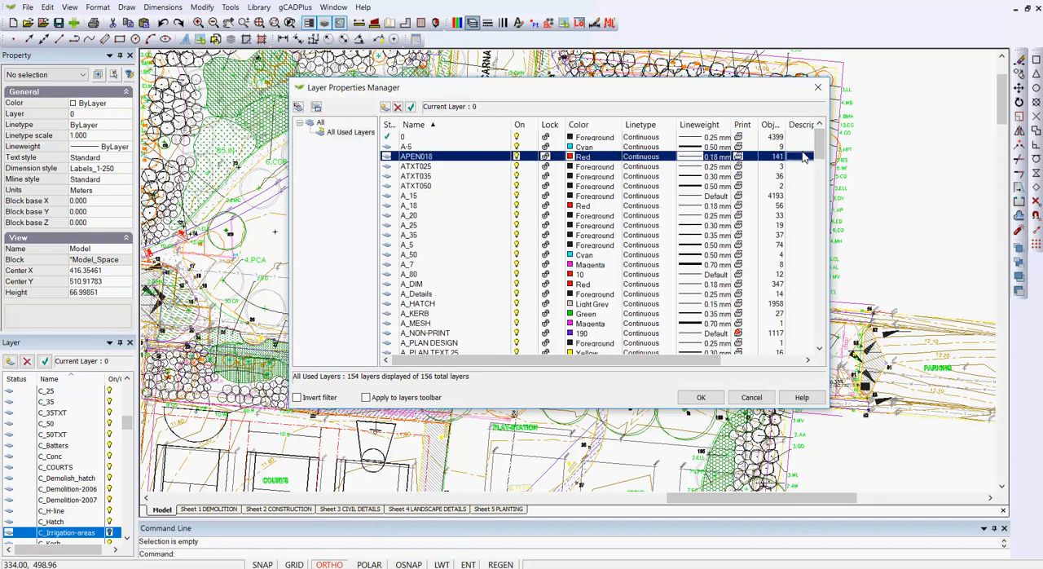
mouse_move(802, 176)
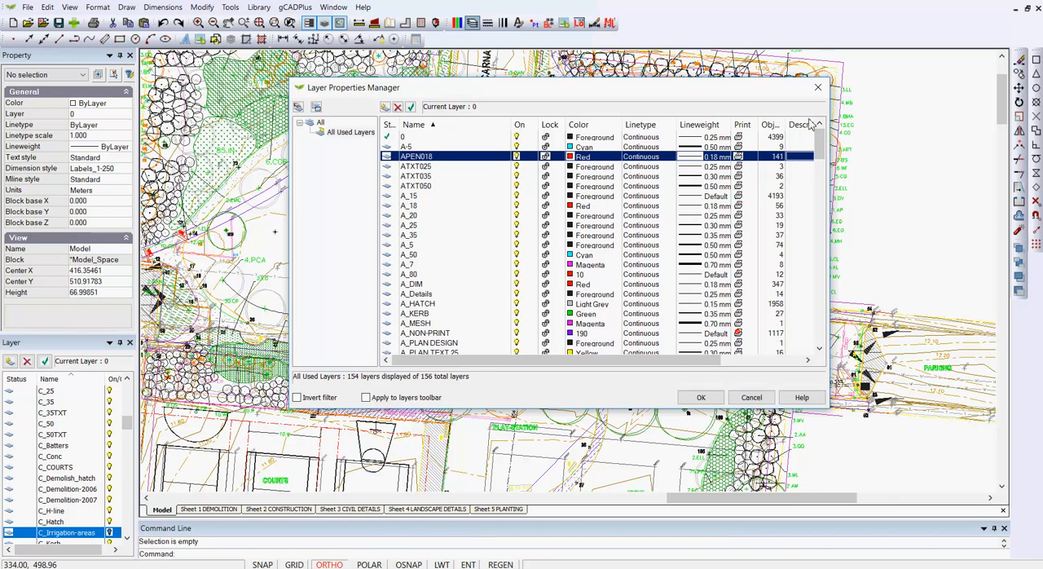
Close the layer manager with OK and switch to the Sheet 1 DEMOLITION layout
left_click(700, 398)
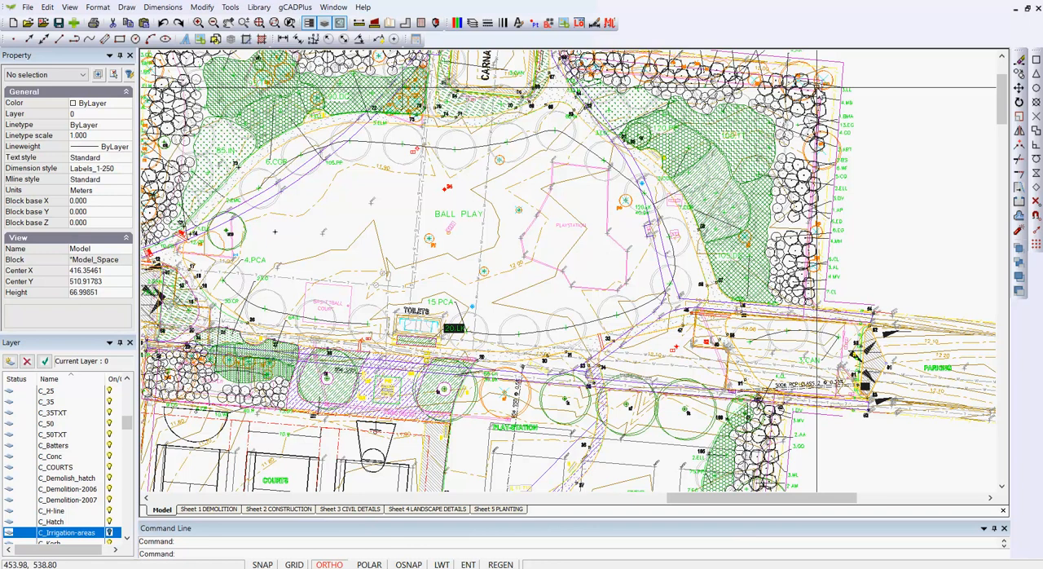
mouse_move(766, 130)
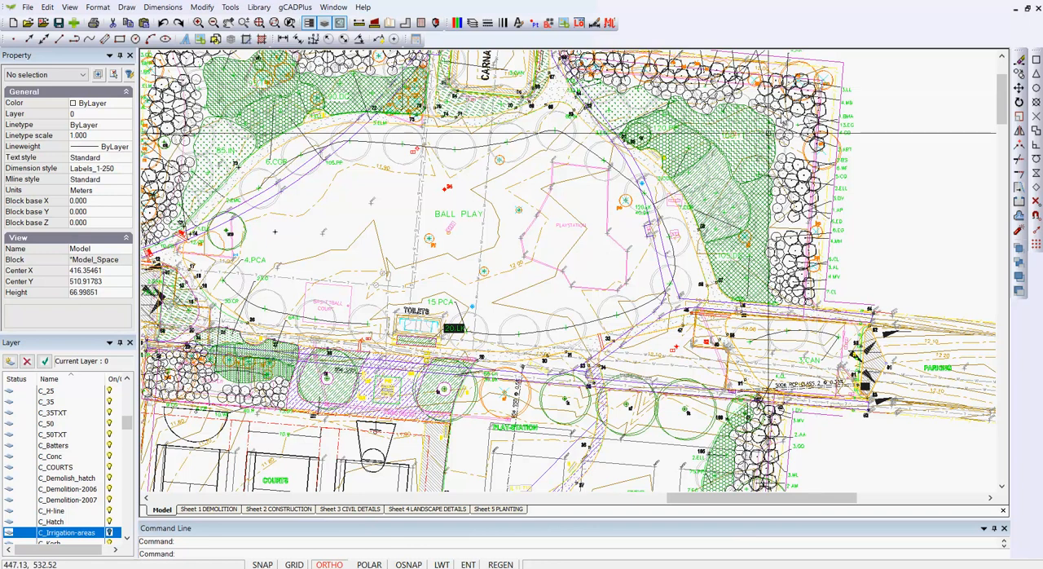
left_click(209, 509)
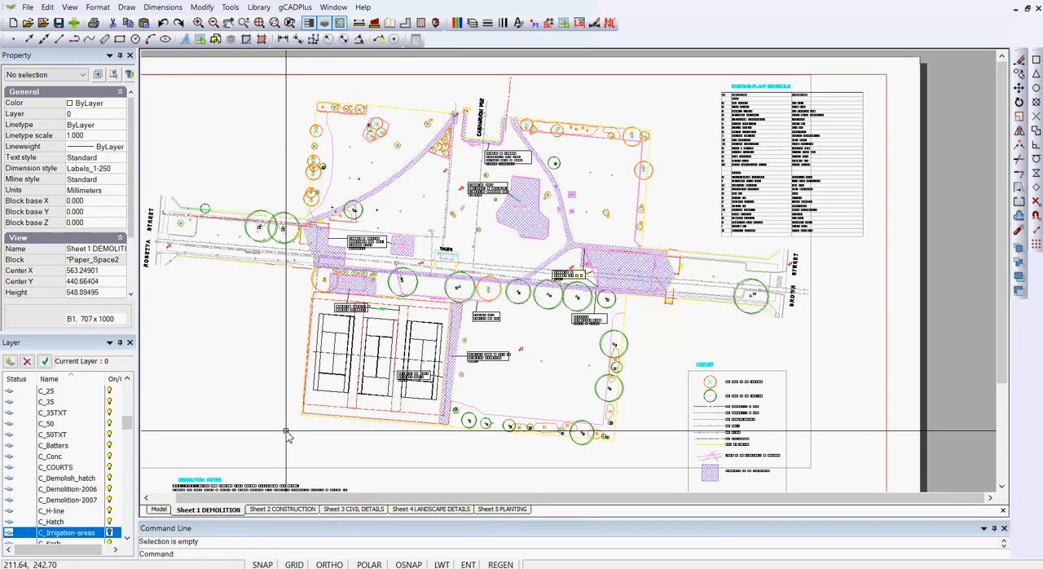
mouse_move(355, 401)
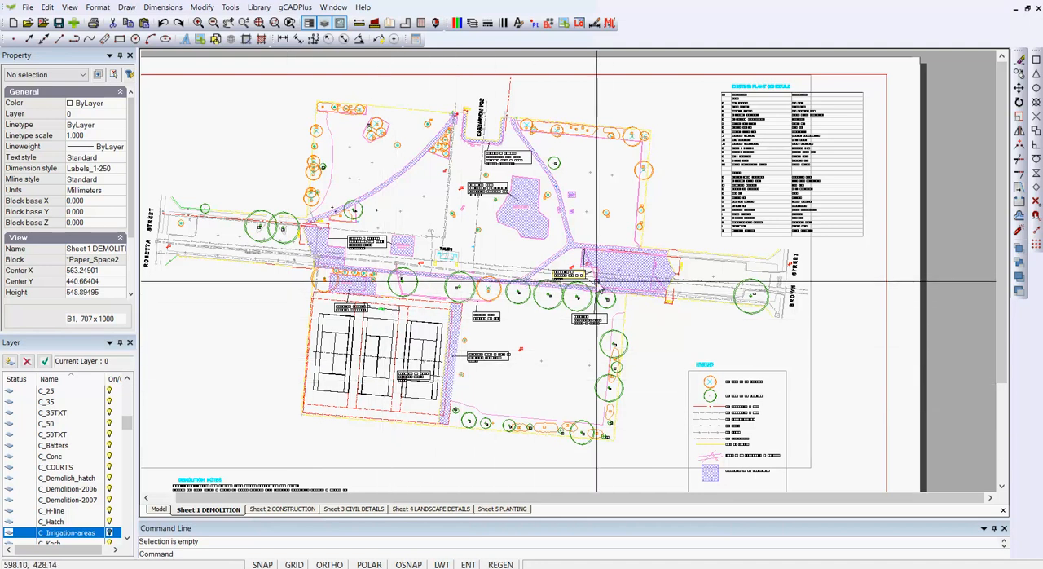
mouse_move(596, 271)
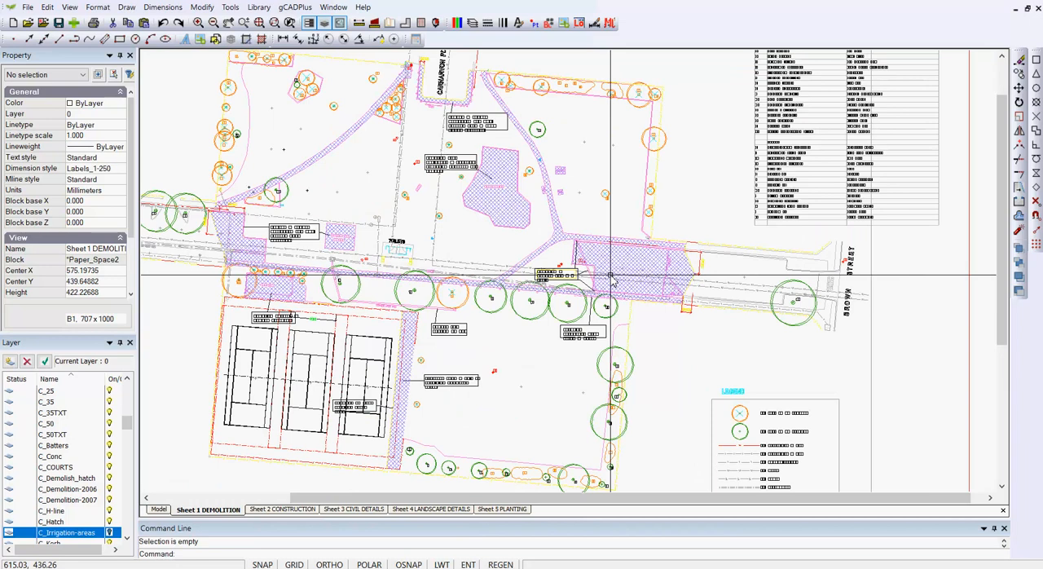
mouse_move(236, 269)
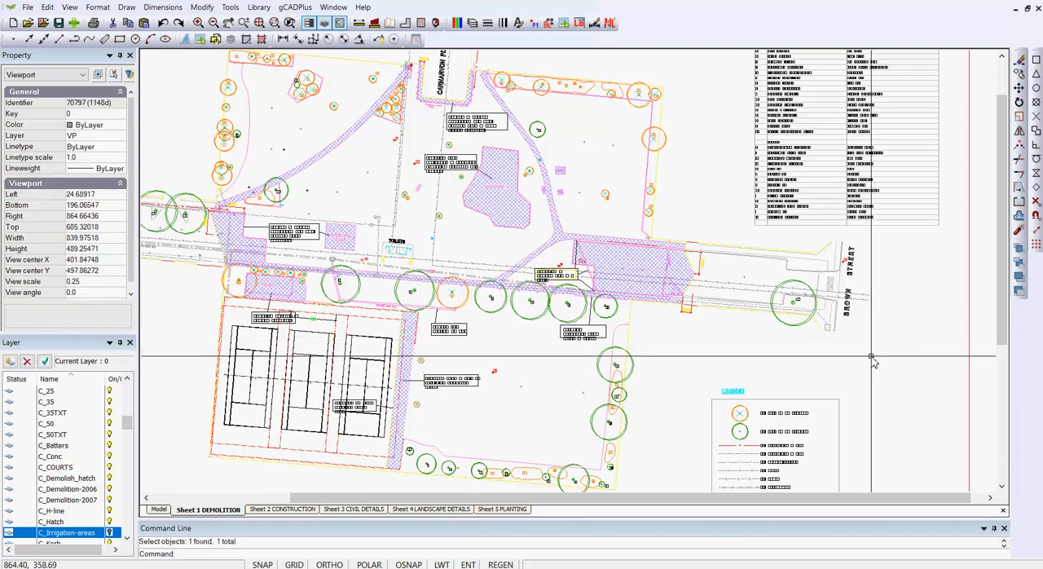
Bring up the context actions for the selected demolition viewport
right_click(874, 362)
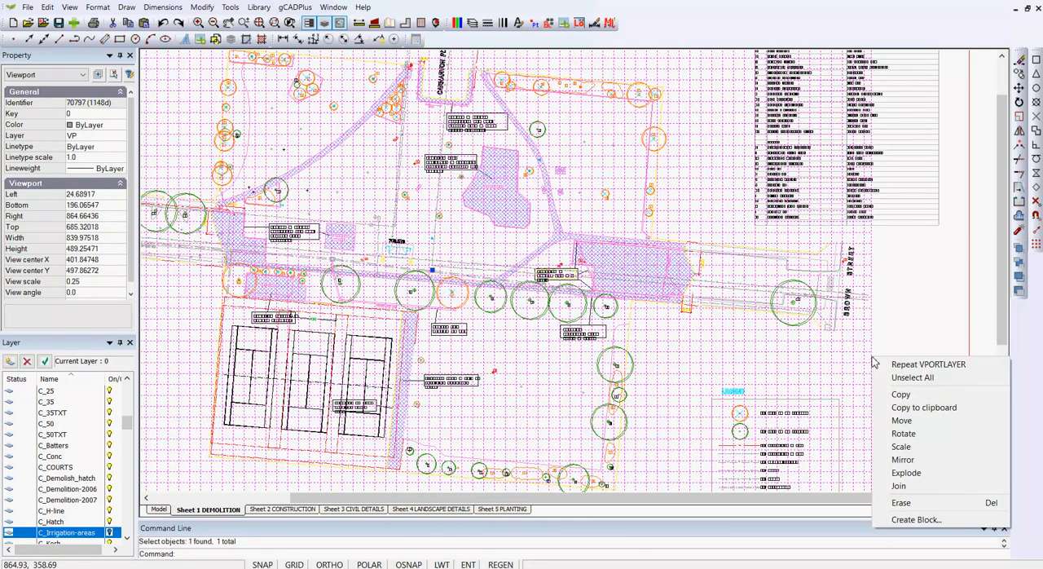
mouse_move(900, 365)
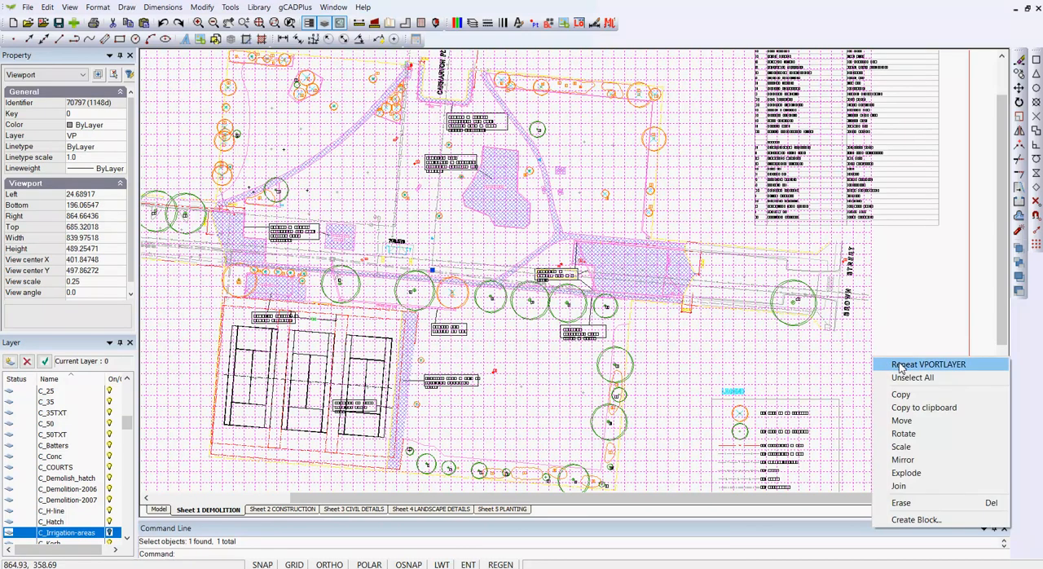
left_click(928, 365)
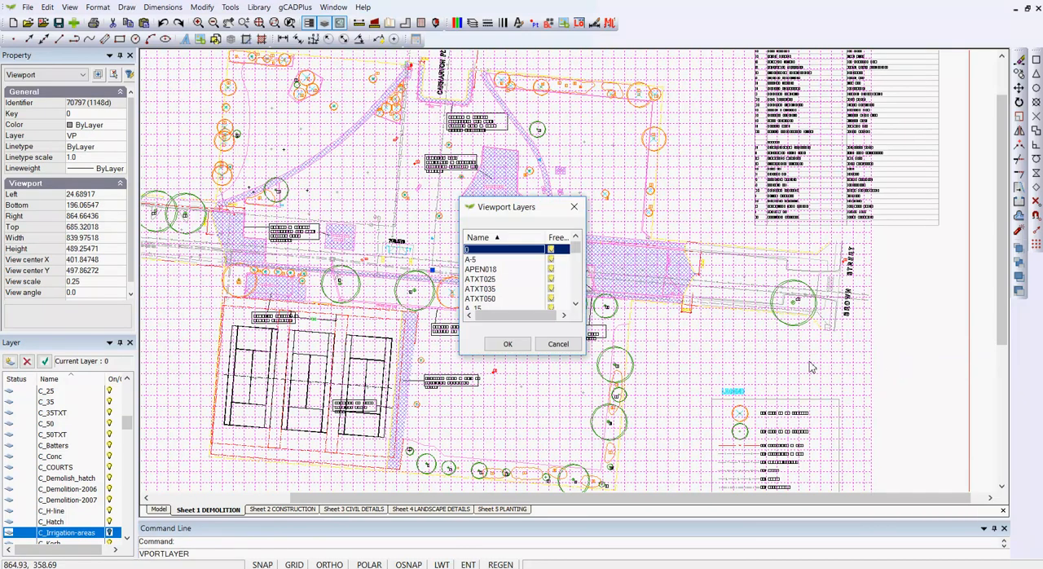
mouse_move(557, 381)
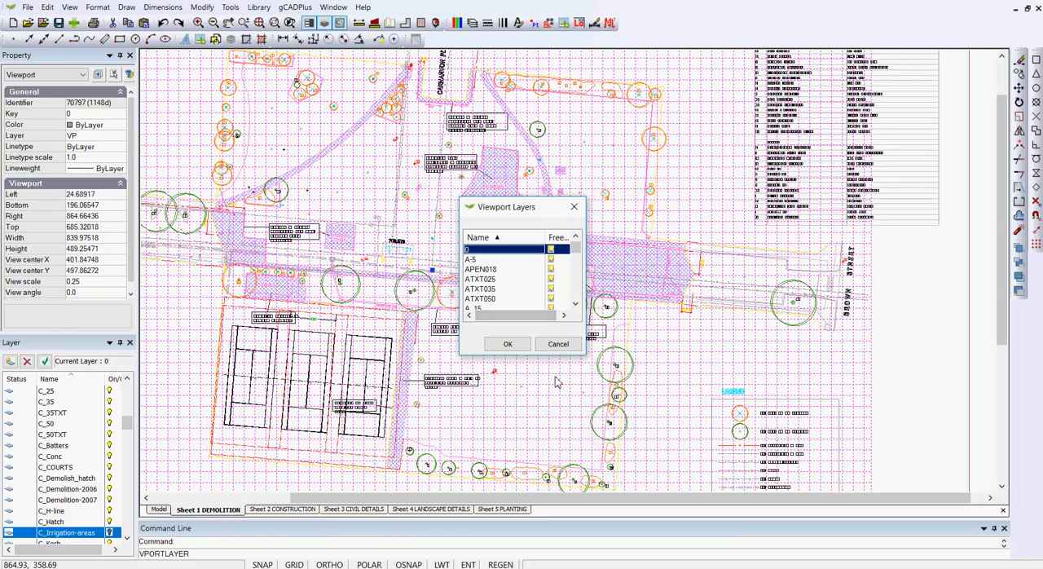
mouse_move(580, 378)
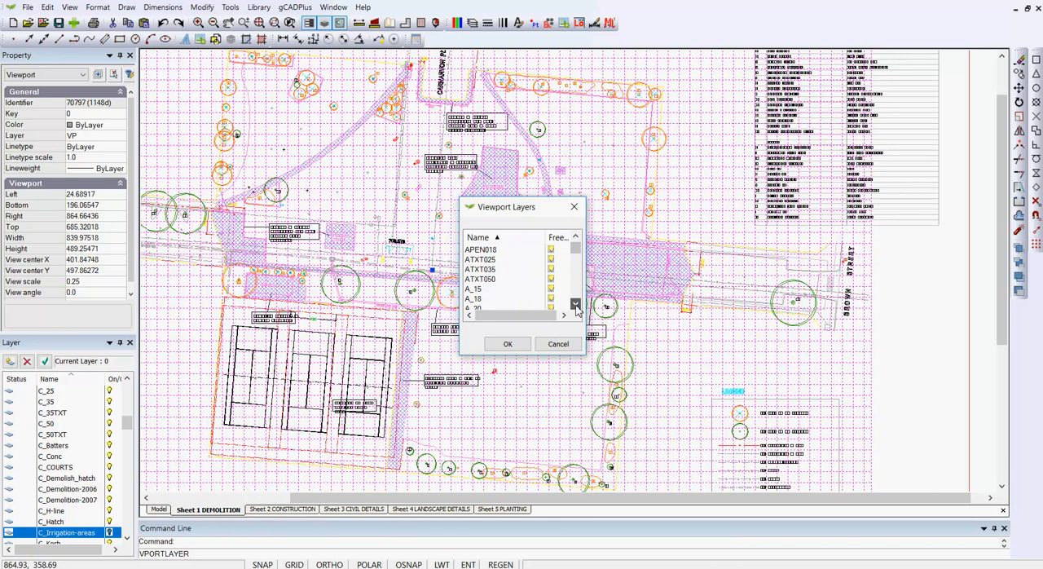
left_click(574, 305)
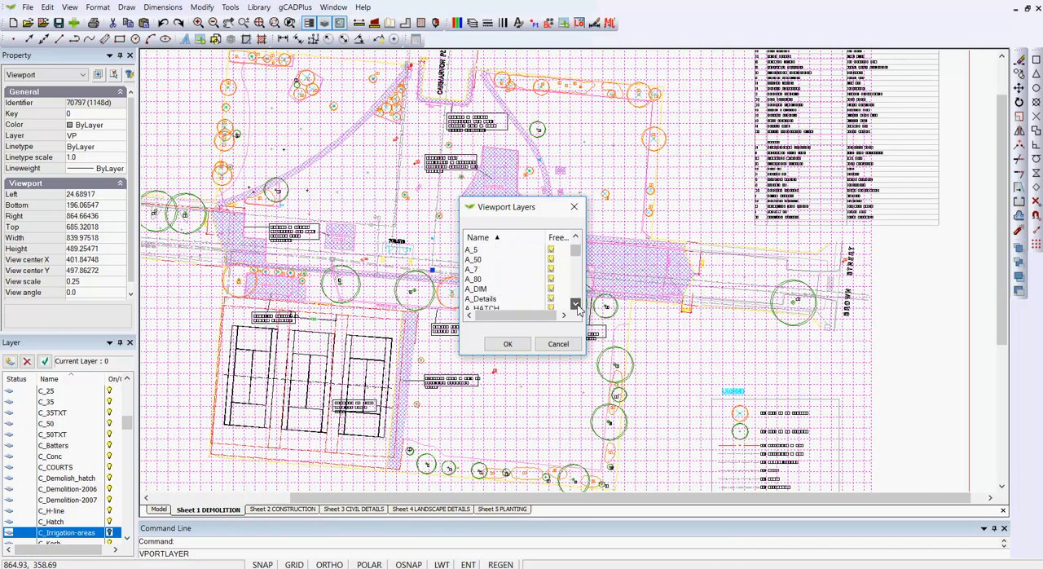
left_click(575, 304)
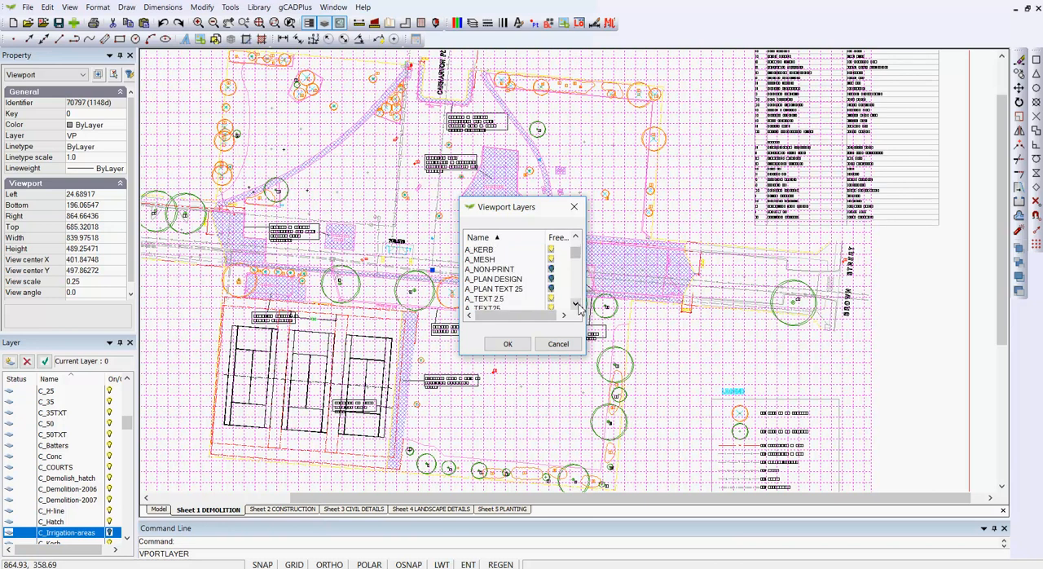
scroll("down", 3)
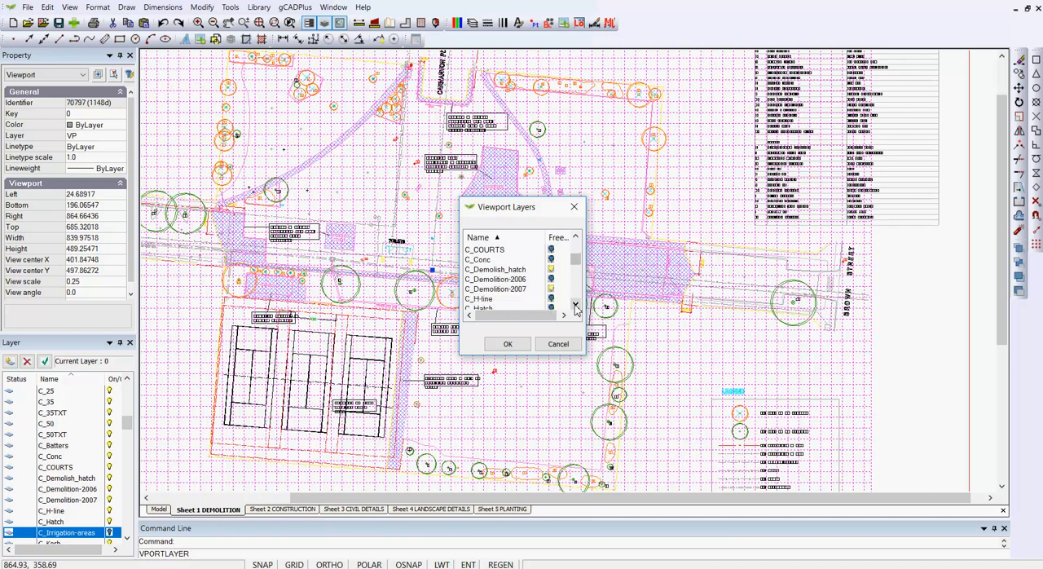
scroll("down", 3)
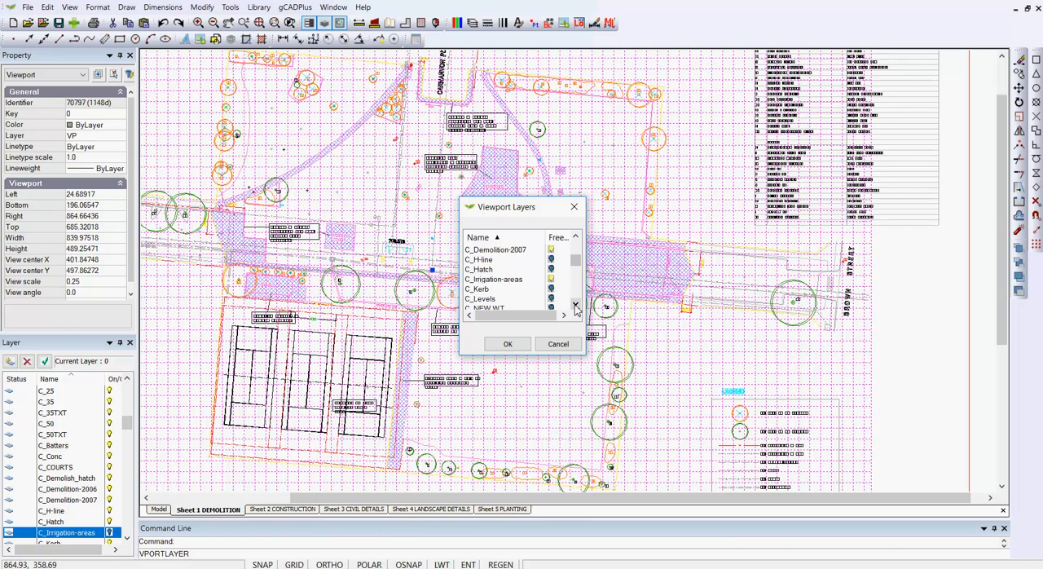
scroll("down", 3)
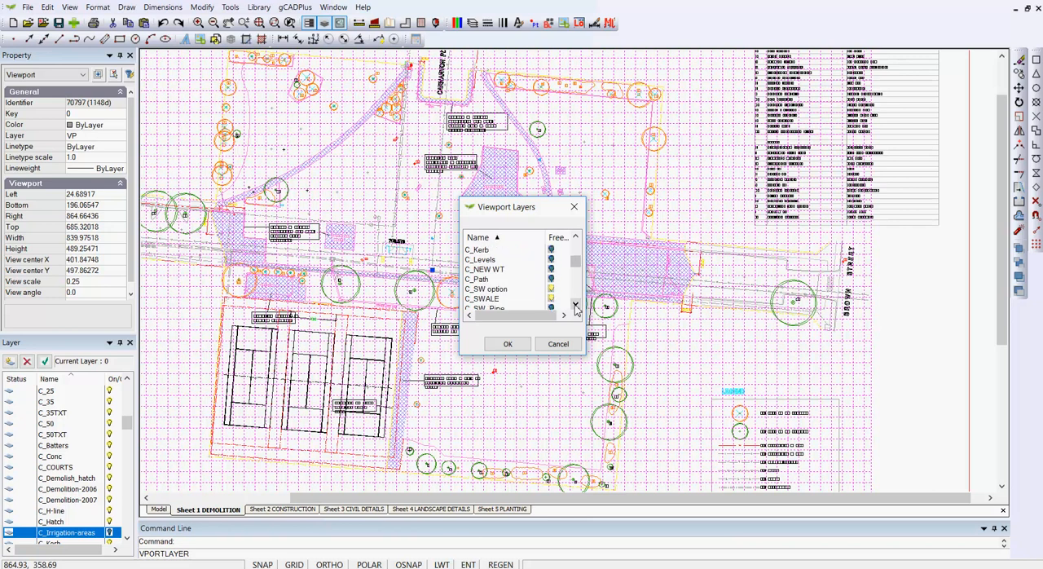
left_click(574, 304)
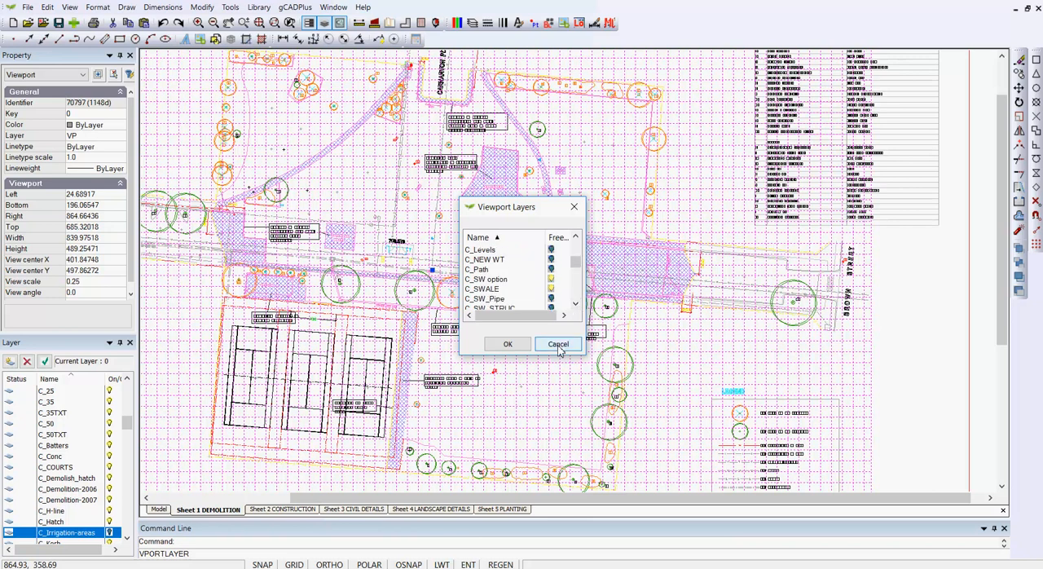
left_click(557, 342)
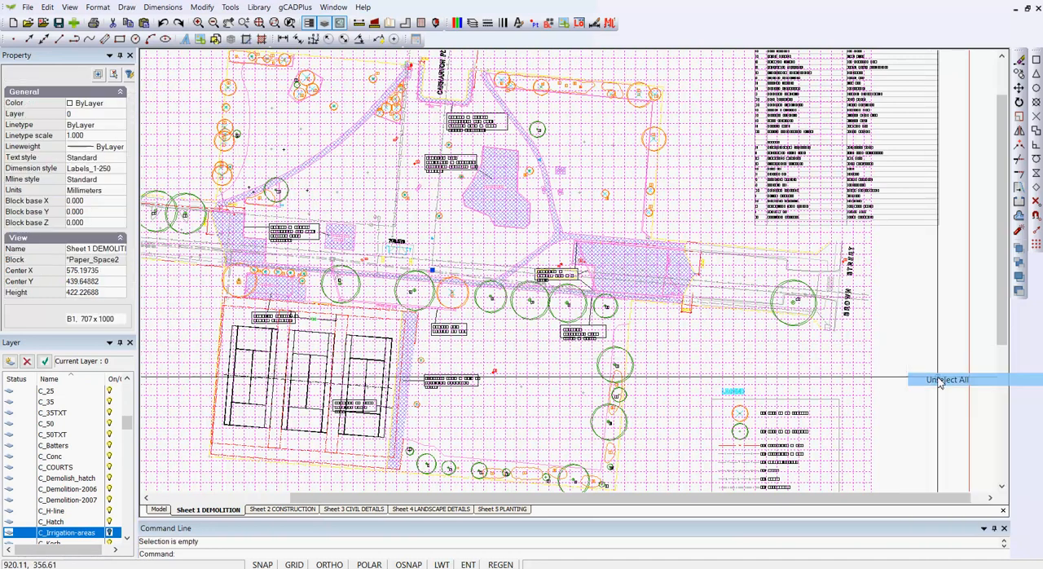
Unselect the viewport and show the Sheet 2 CONSTRUCTION layout at full extents
left_click(945, 378)
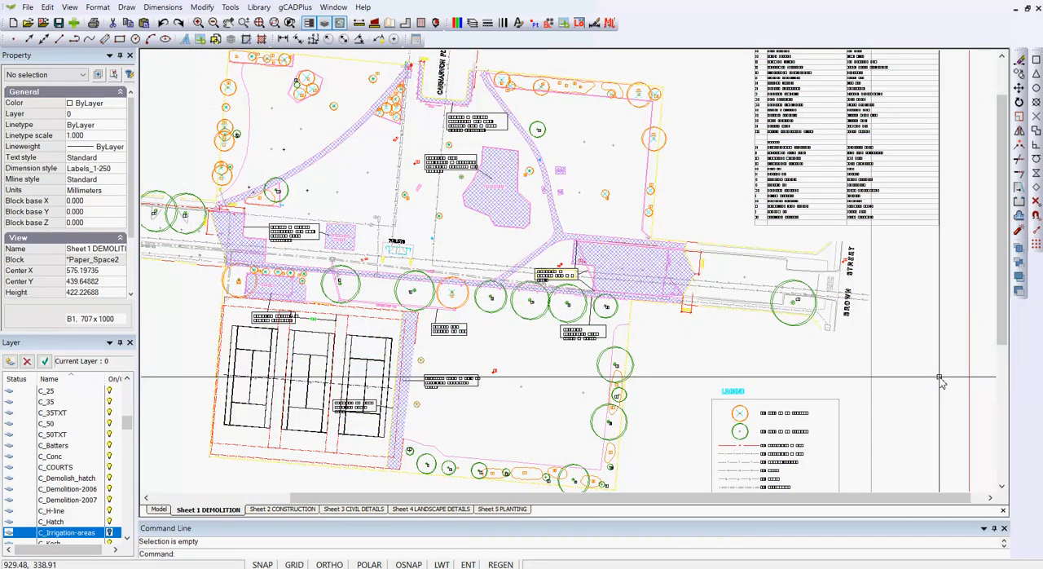
mouse_move(521, 477)
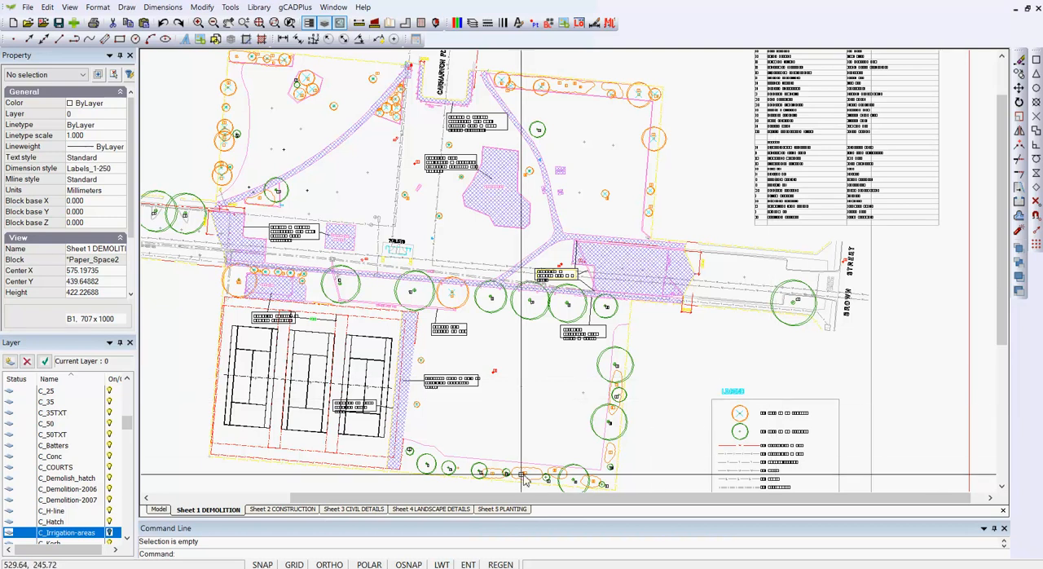
left_click(277, 508)
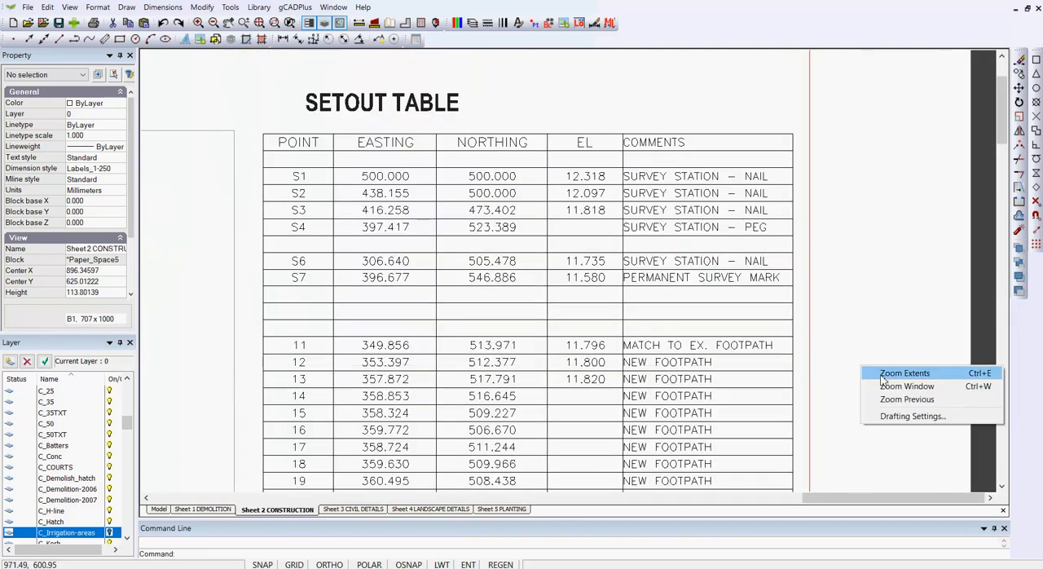
left_click(904, 372)
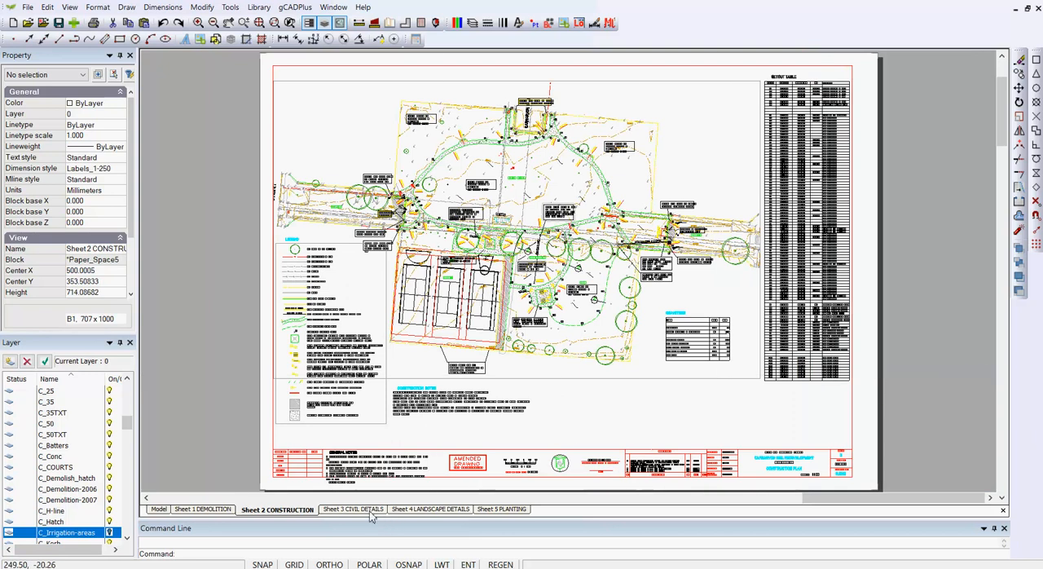
Review Sheet 3 CIVIL DETAILS at full extents, then display the Sheet 5 PLANTING layout
left_click(352, 508)
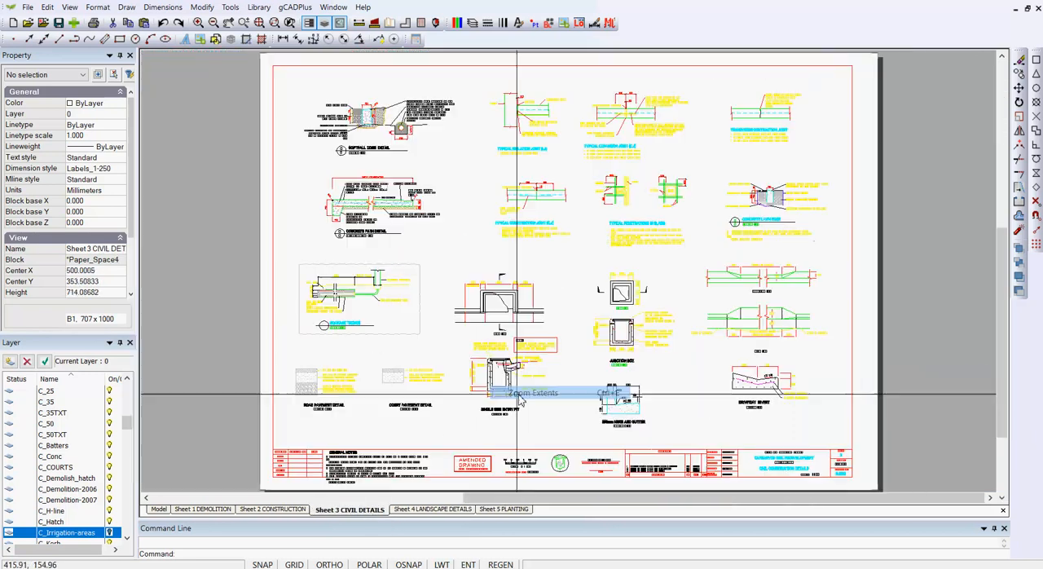
left_click(427, 508)
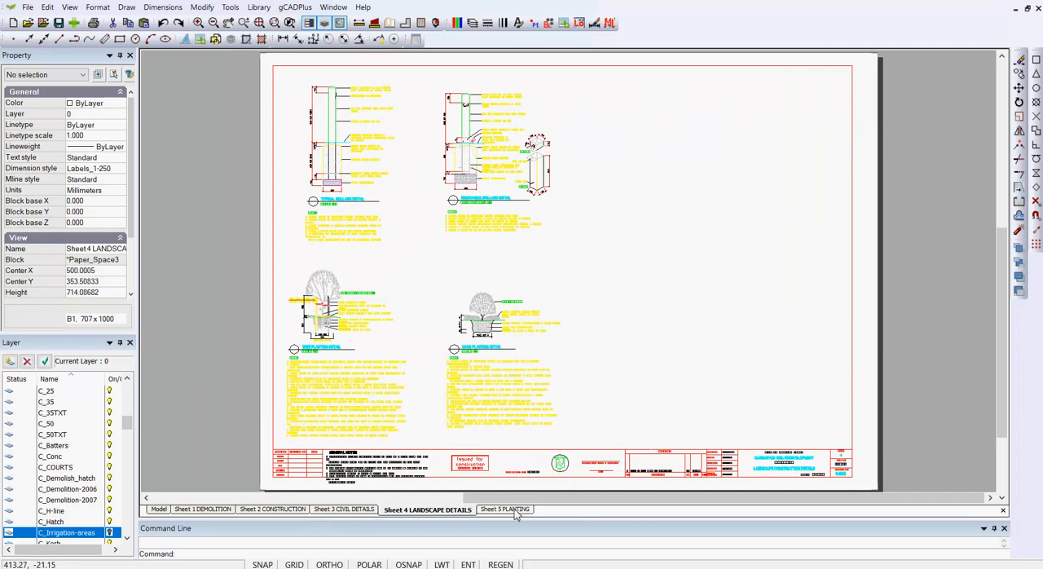
left_click(505, 508)
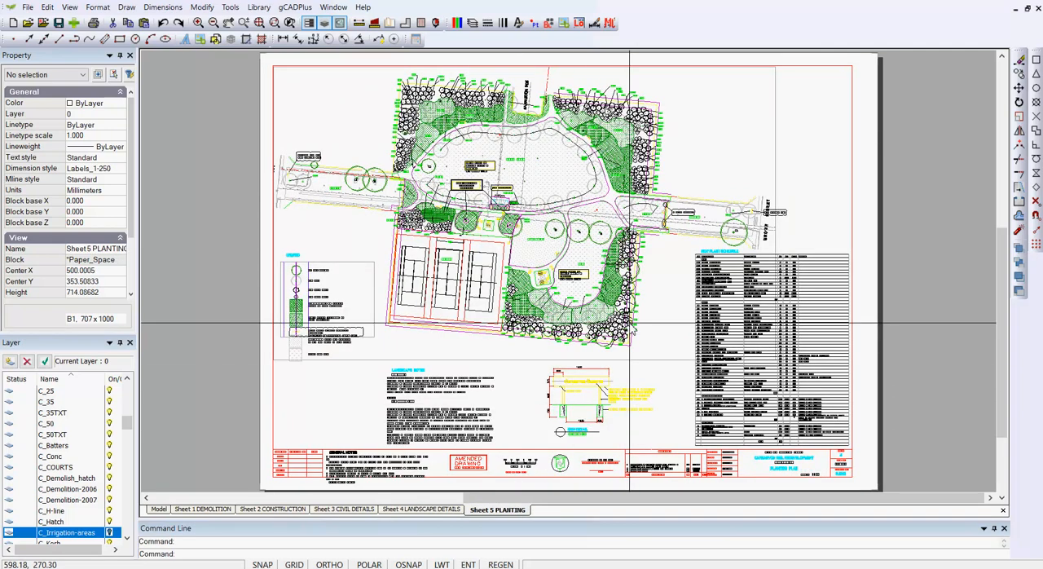
mouse_move(795, 229)
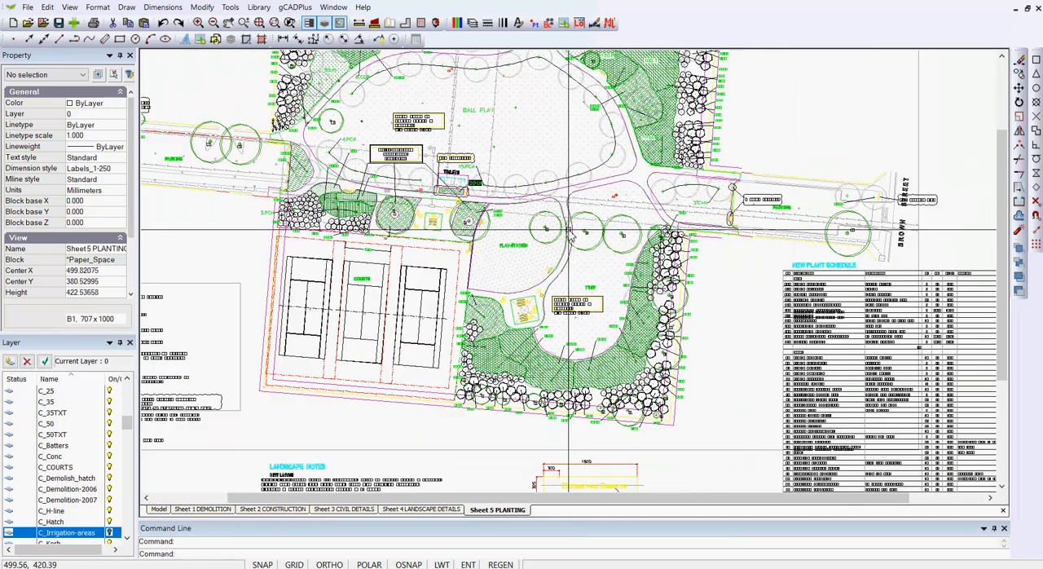
mouse_move(570, 237)
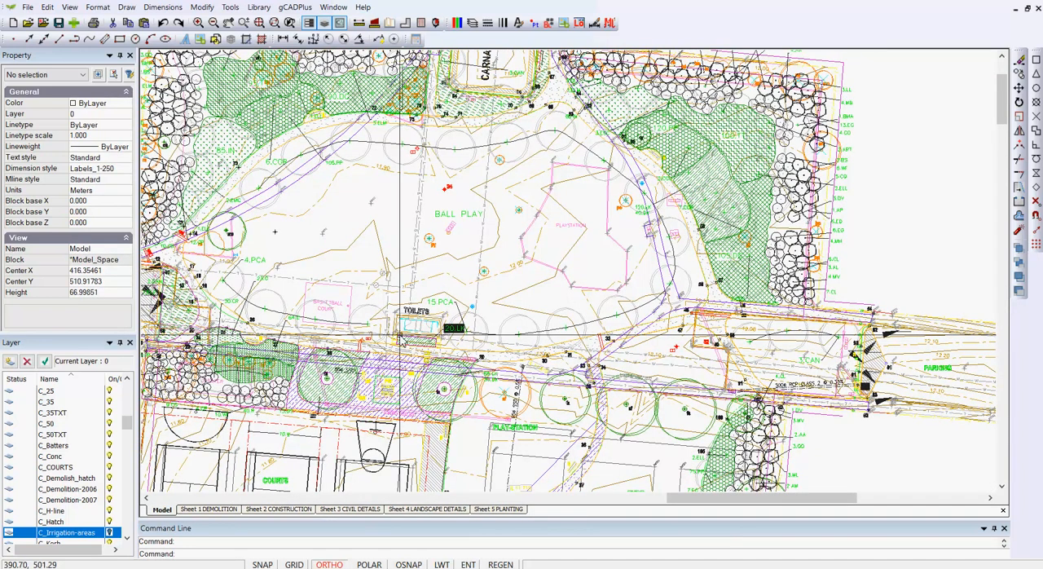
mouse_move(464, 241)
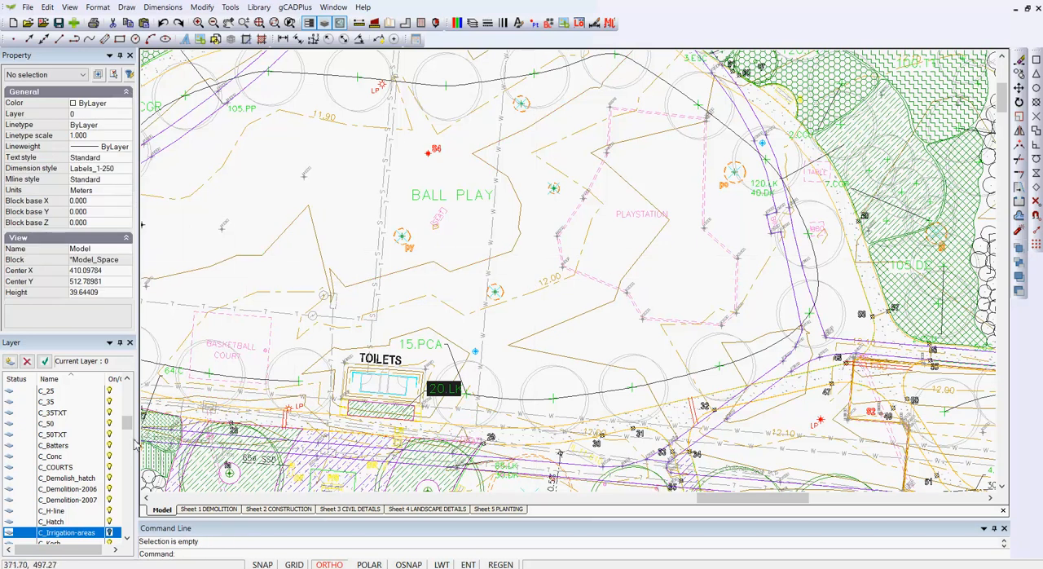
scroll("down", 3)
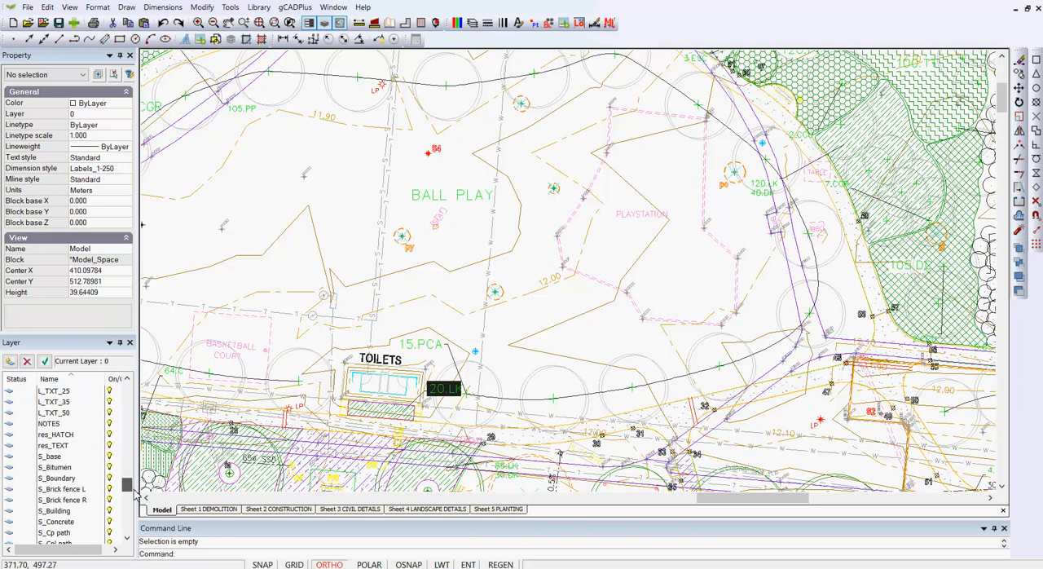
scroll("down", 3)
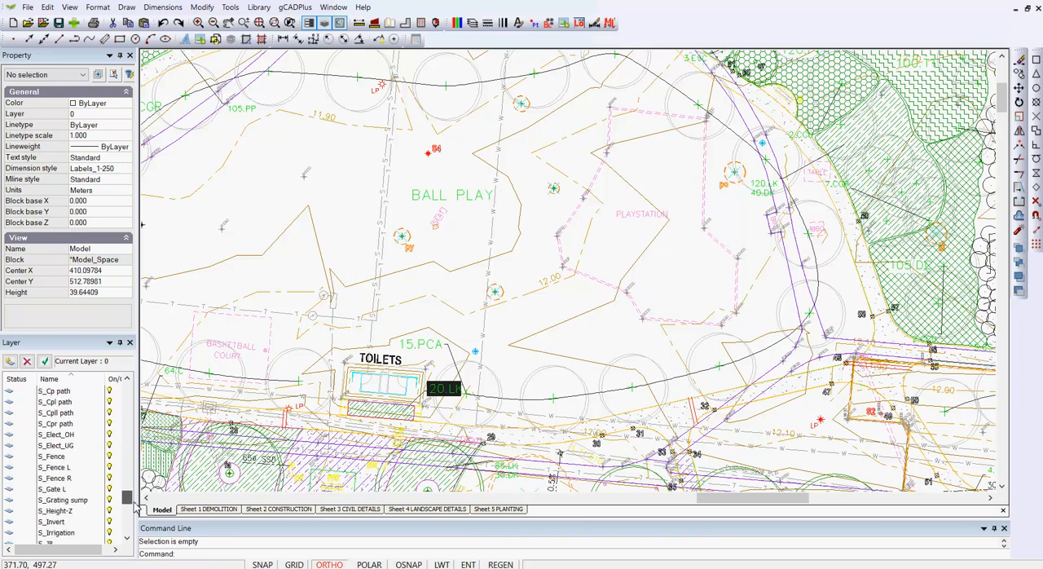
scroll("down", 3)
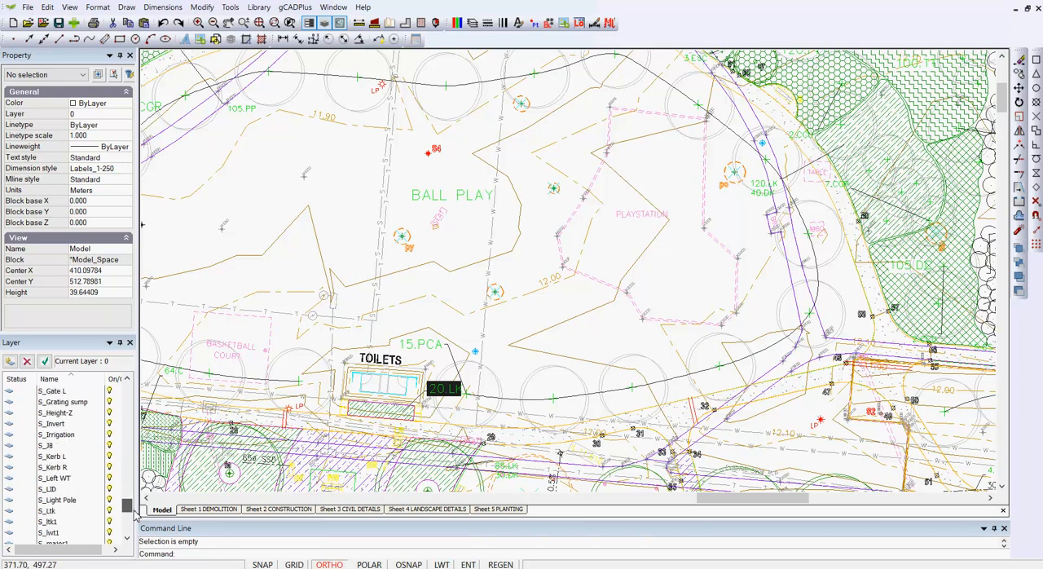
scroll("down", 3)
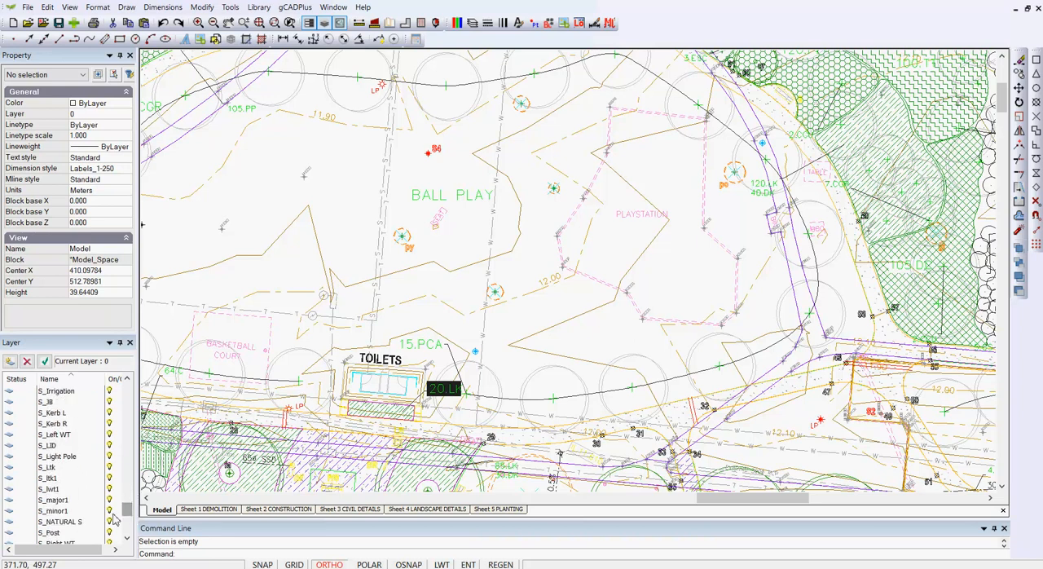
left_click(52, 496)
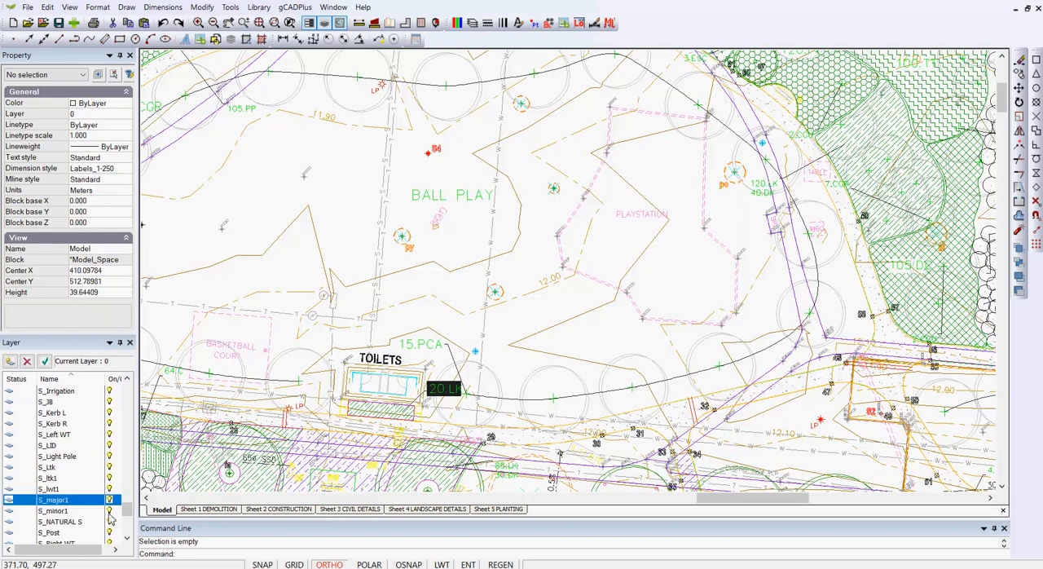